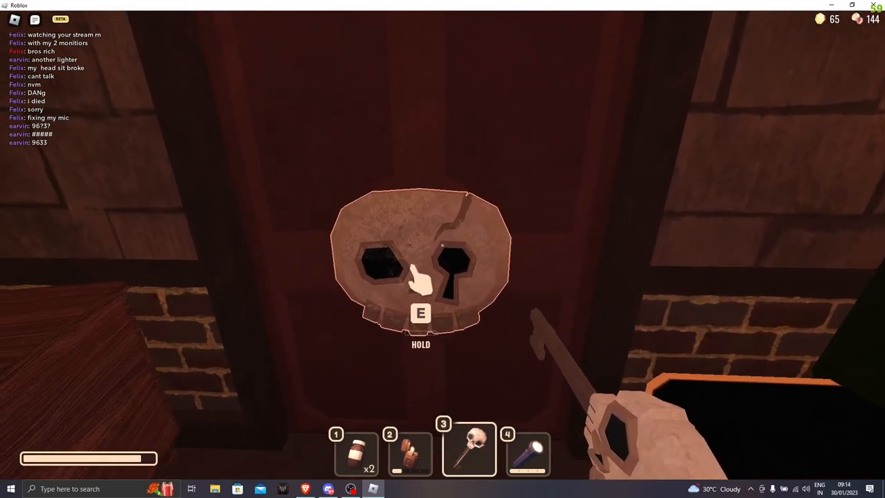
pyautogui.press('e')
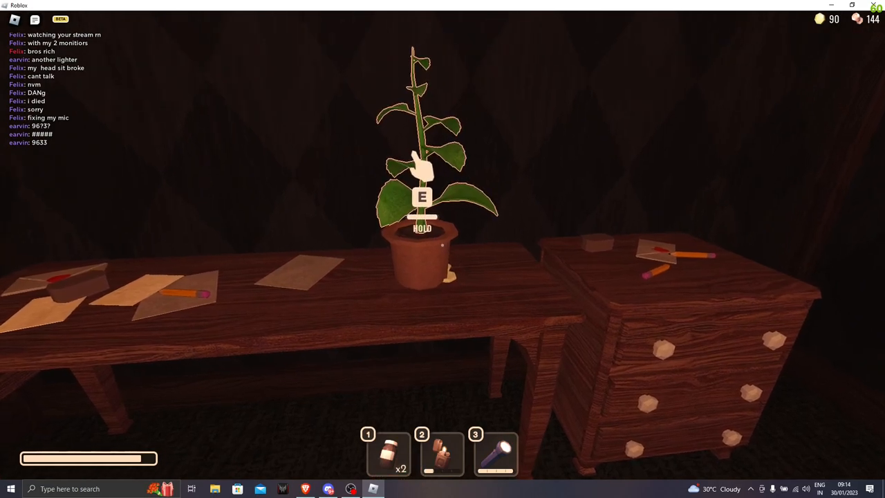
pyautogui.press('e')
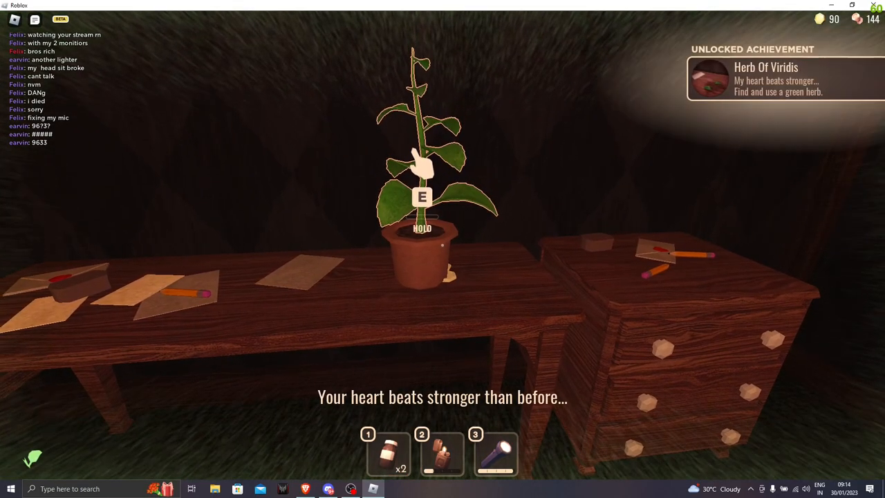